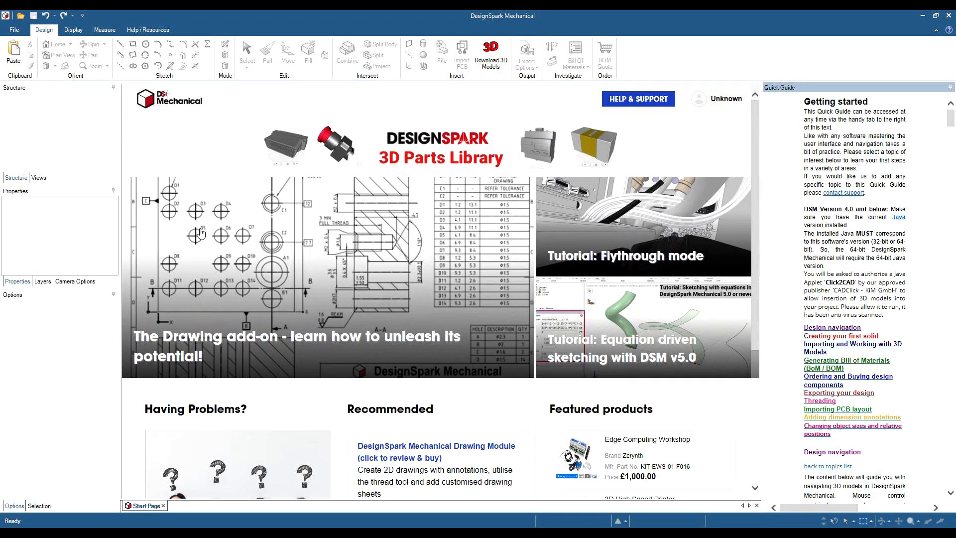
mouse_move(109, 140)
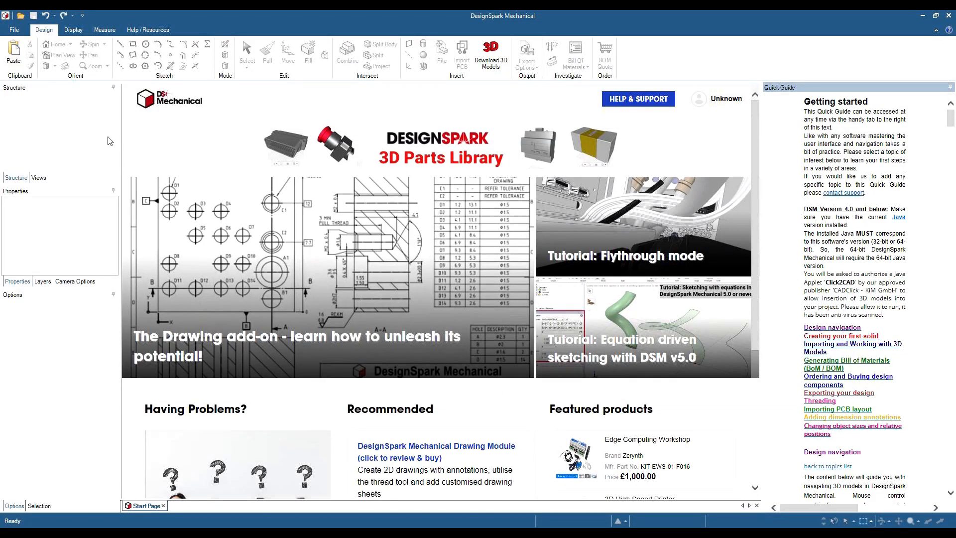
Step: Create a new empty design document (Design2) from File > New > Design
click(14, 29)
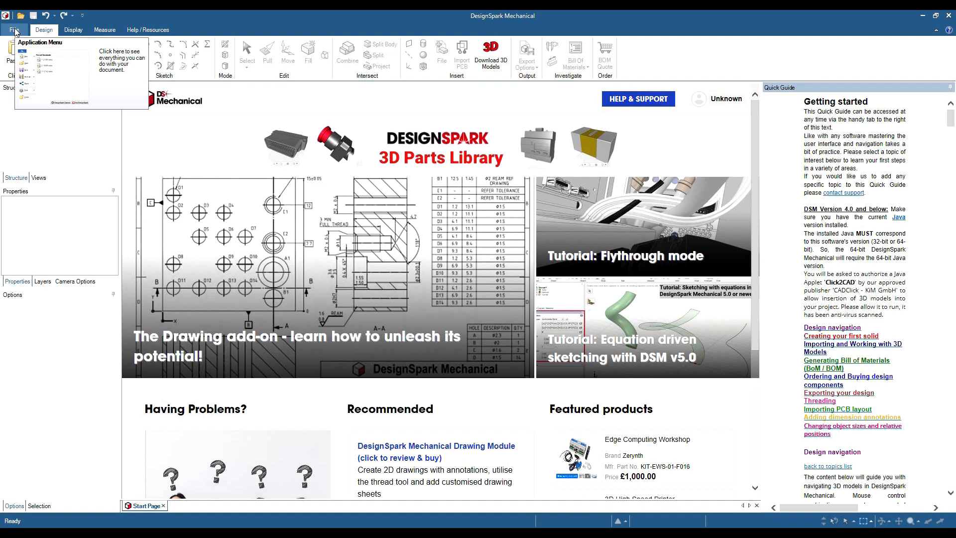
click(24, 47)
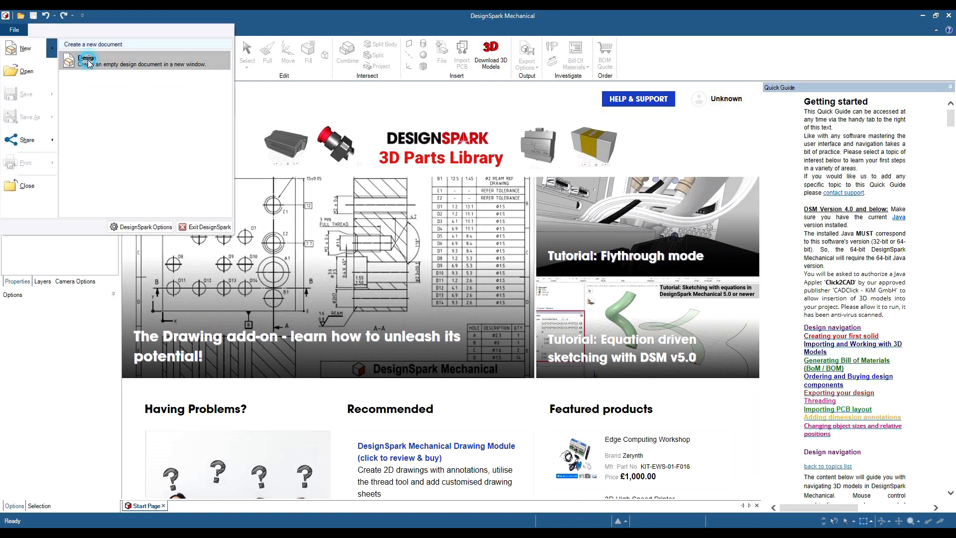
click(88, 61)
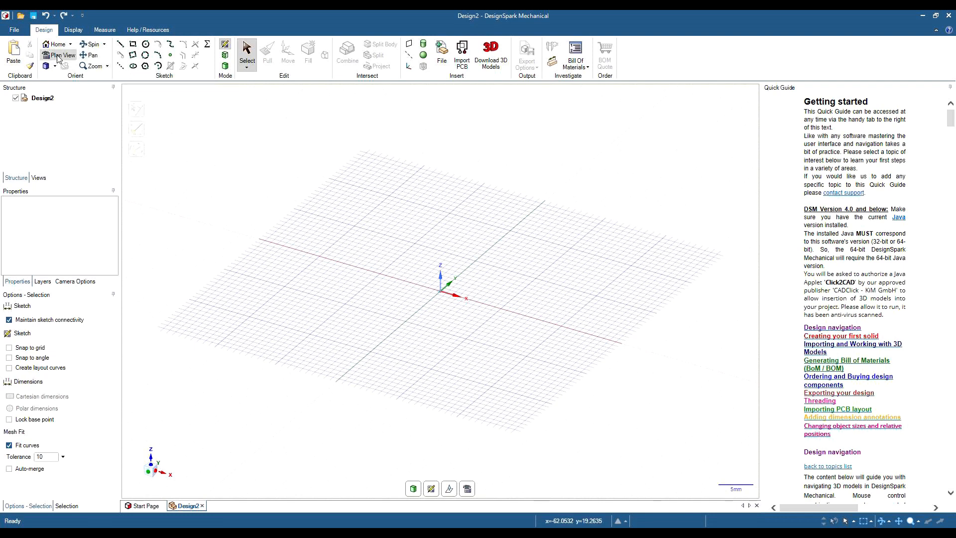
Step: In plan view, sketch a circle centred on the origin with a 100 mm diameter
click(59, 55)
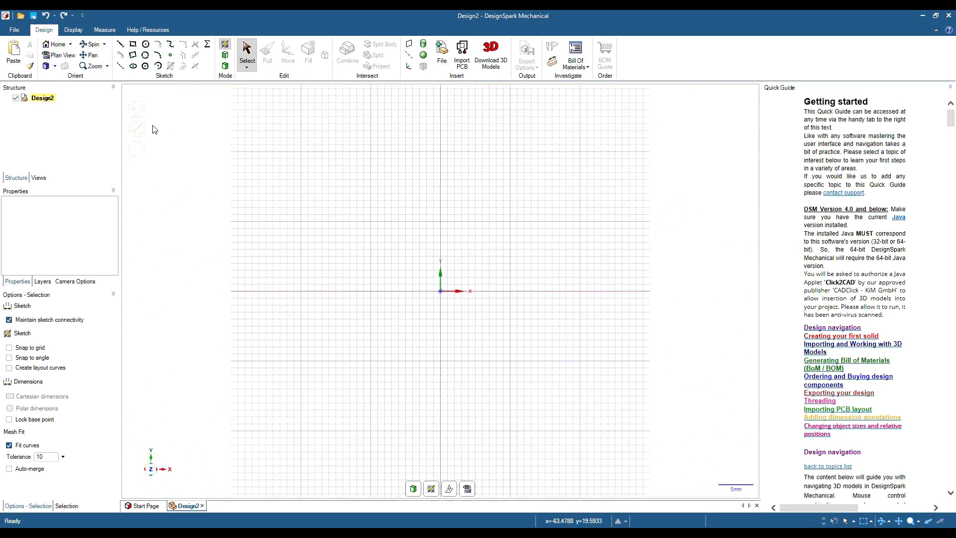
click(146, 44)
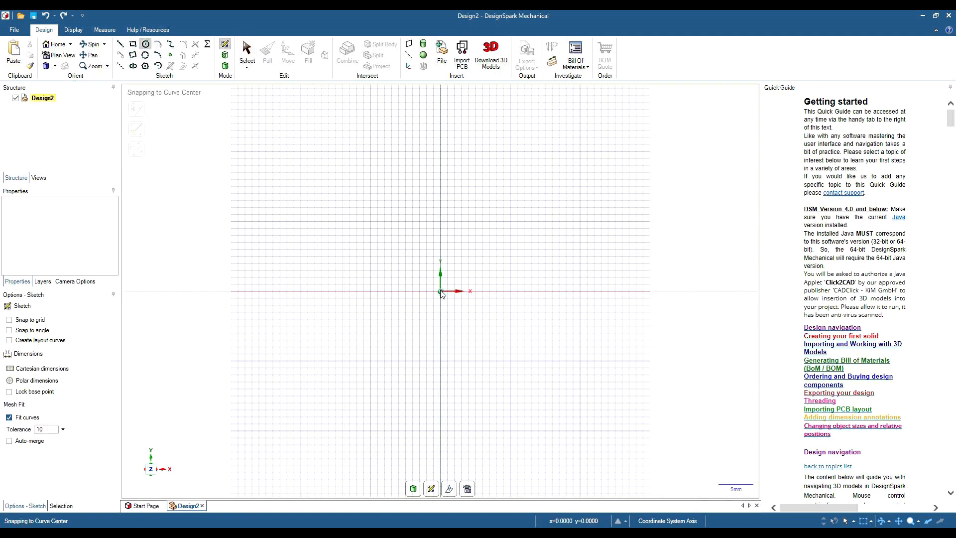
drag(439, 291, 526, 355)
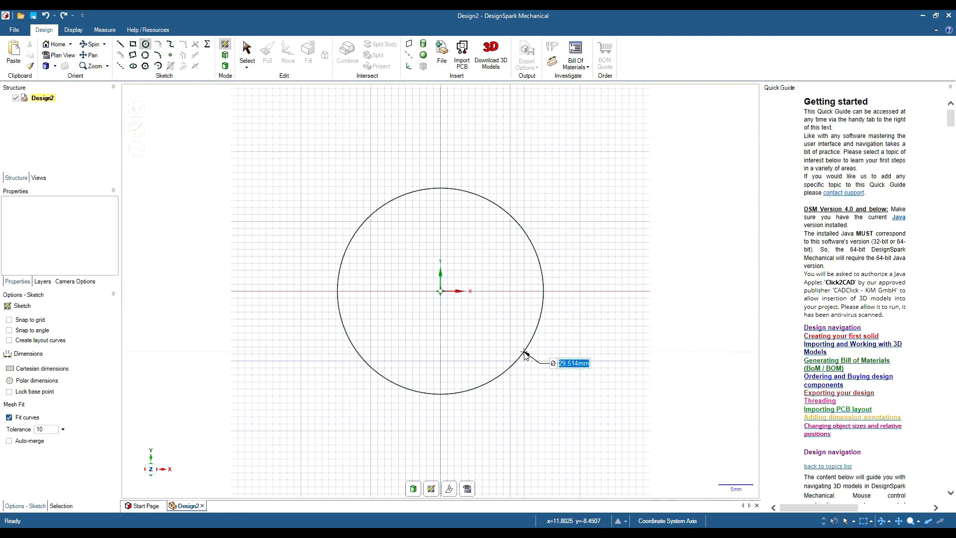
text(100mm)
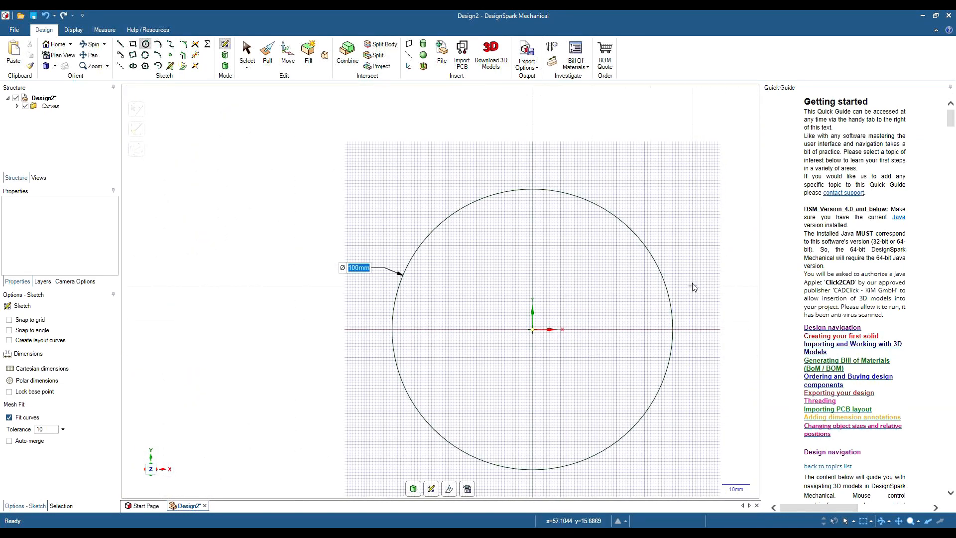
mouse_move(267, 54)
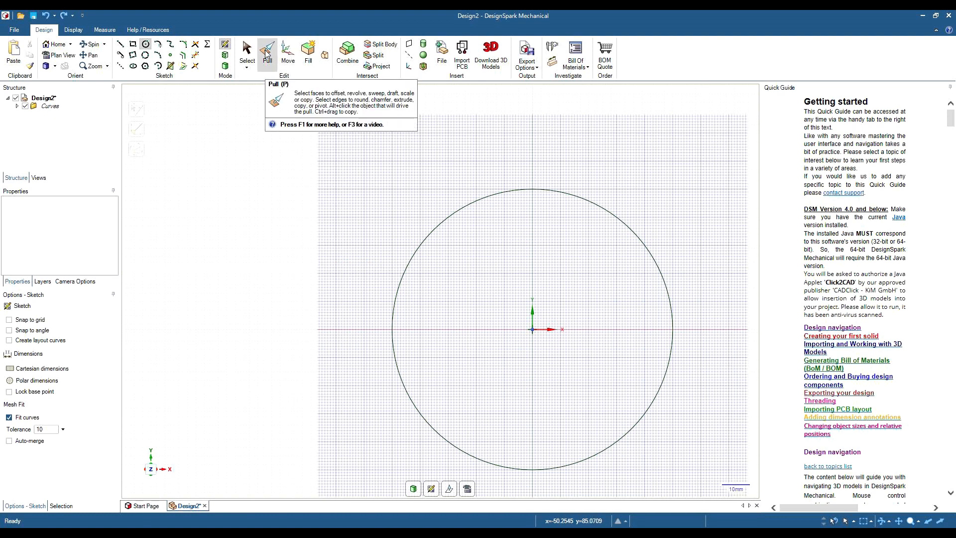
Step: Pull the circular face into a solid disc 2 mm thick
click(266, 53)
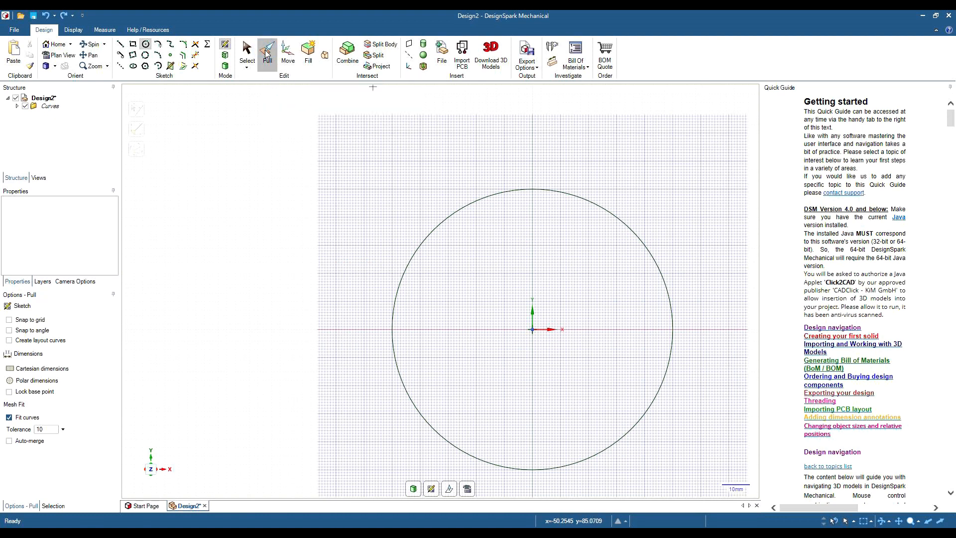
click(621, 333)
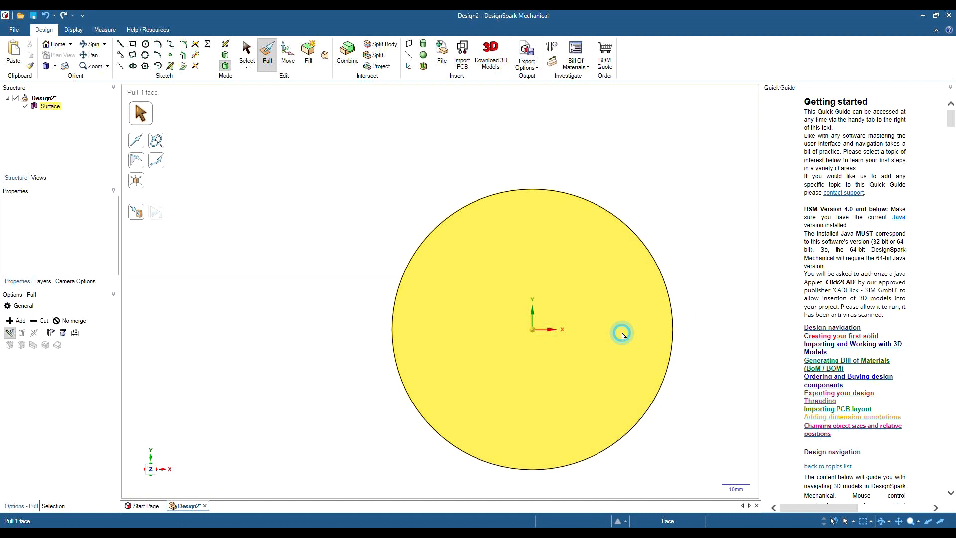
click(622, 333)
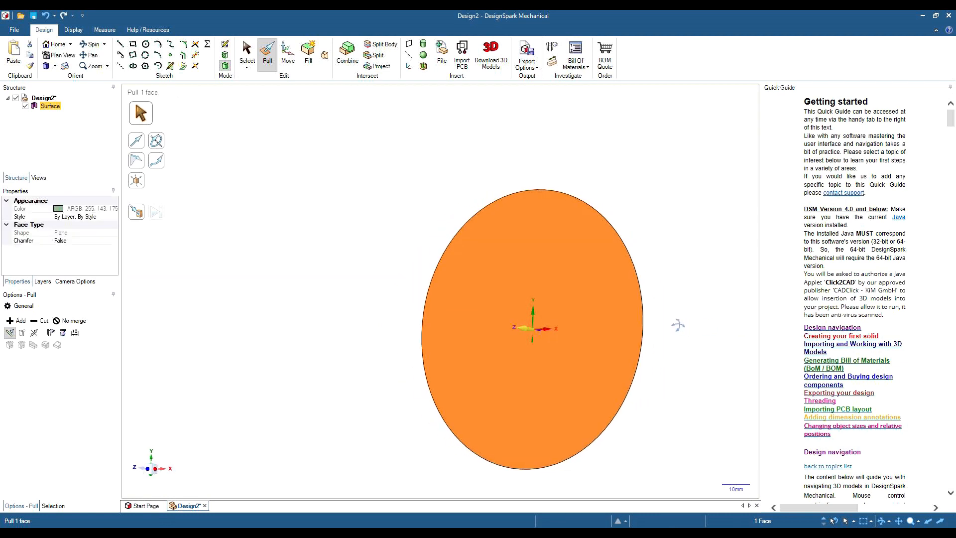
drag(677, 325, 647, 323)
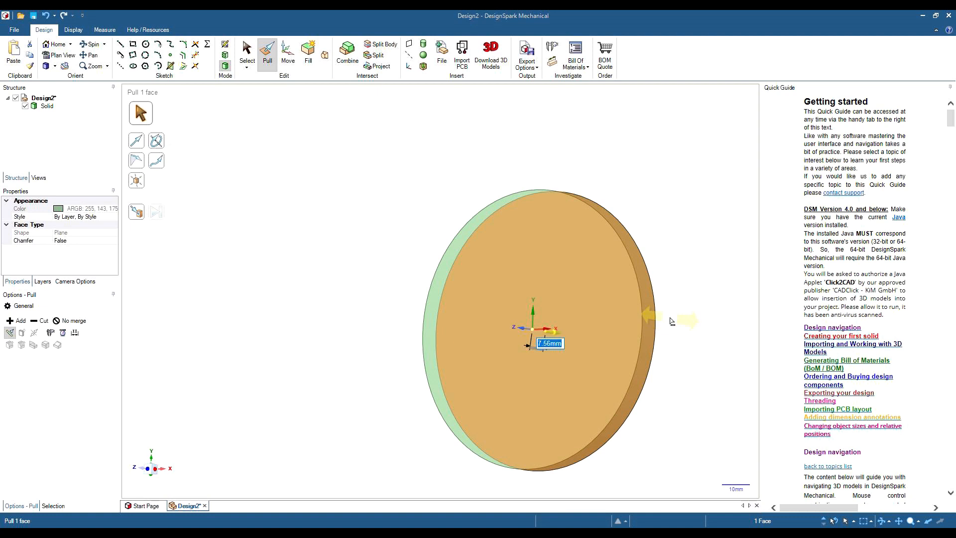
text(22)
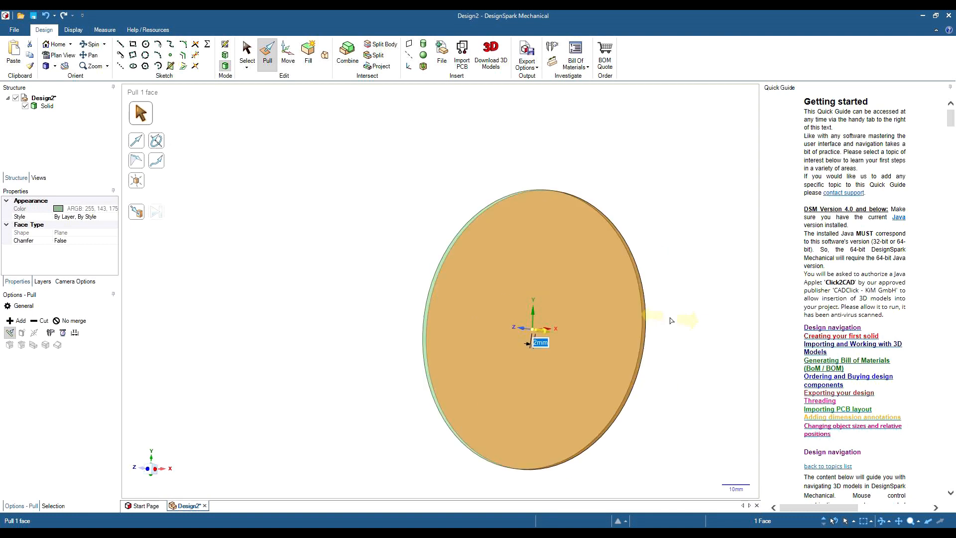
mouse_move(534, 172)
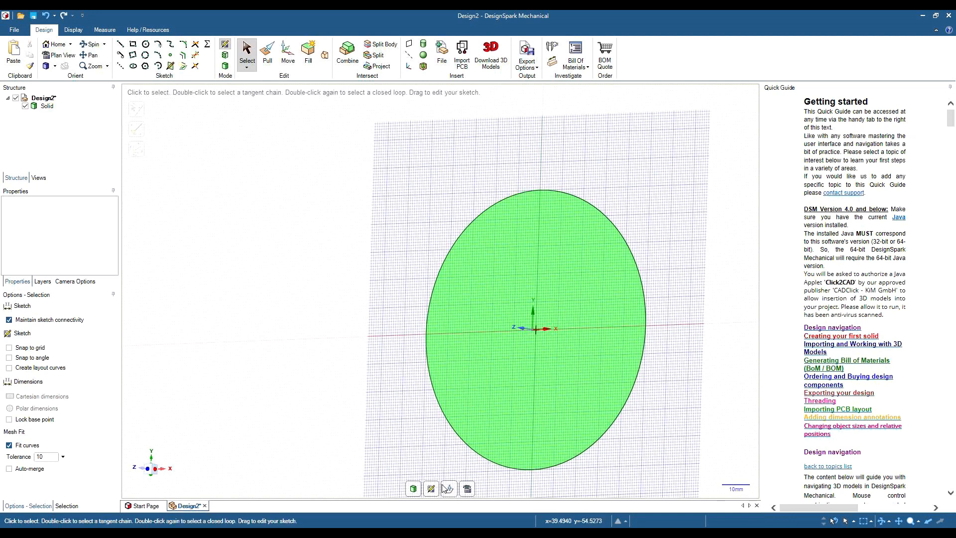
mouse_move(448, 488)
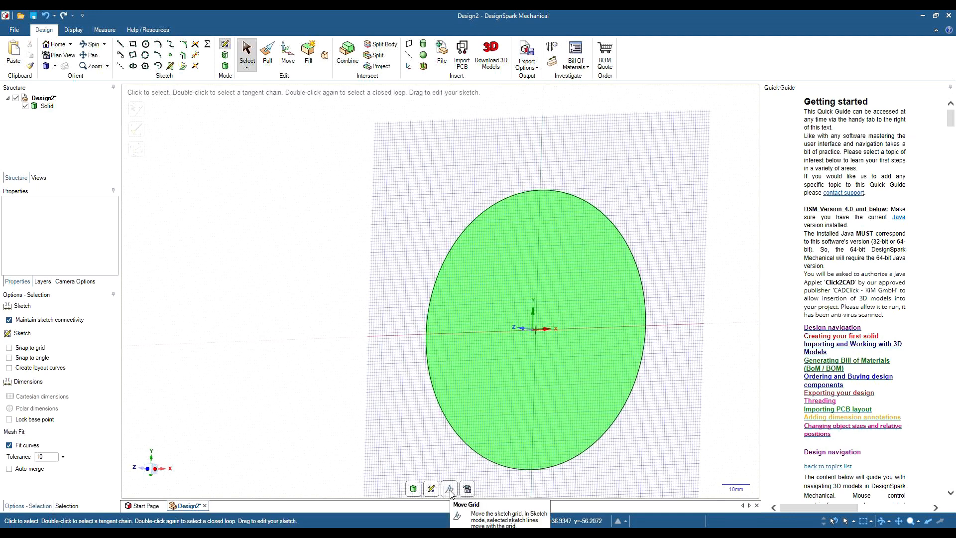
Step: Rotate the sketch grid to lie horizontally through the centre of the disc
click(287, 52)
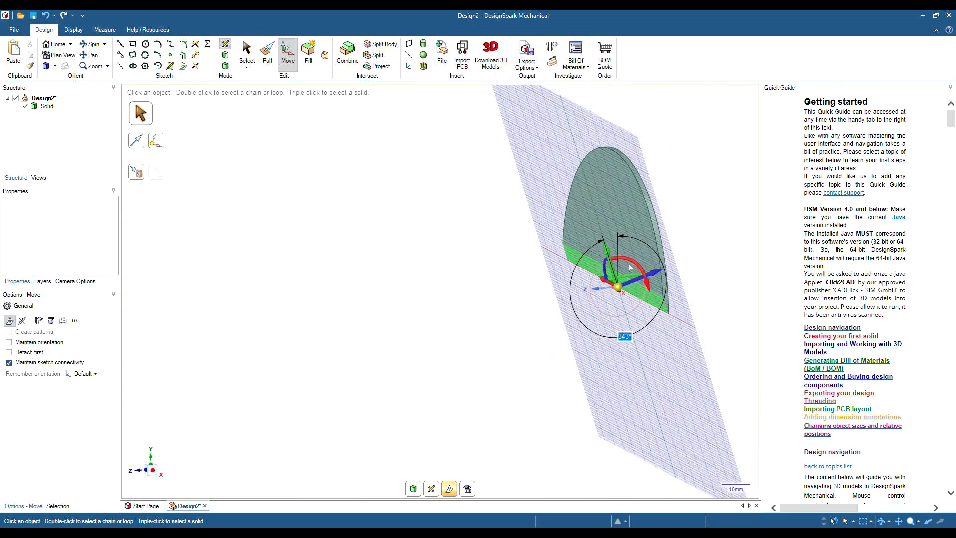
drag(632, 266, 619, 263)
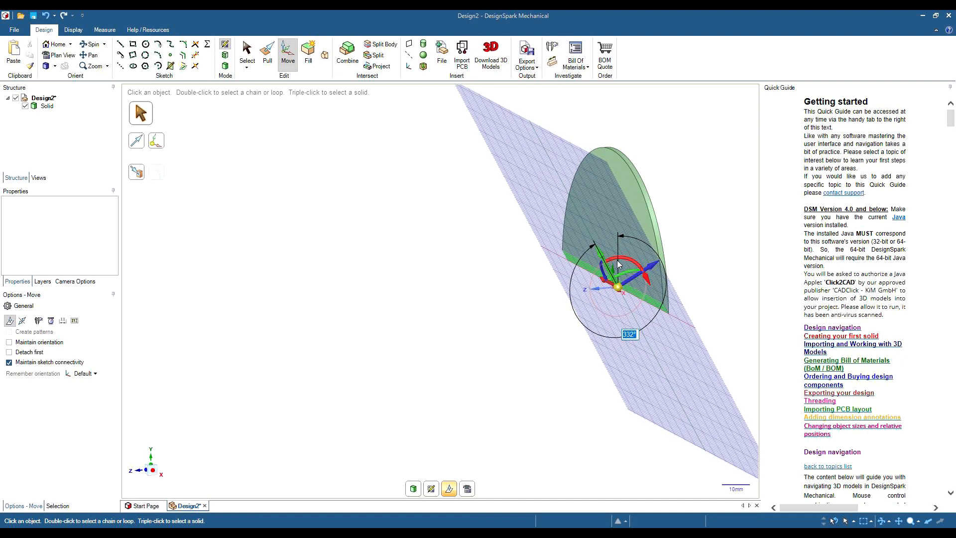
text(9)
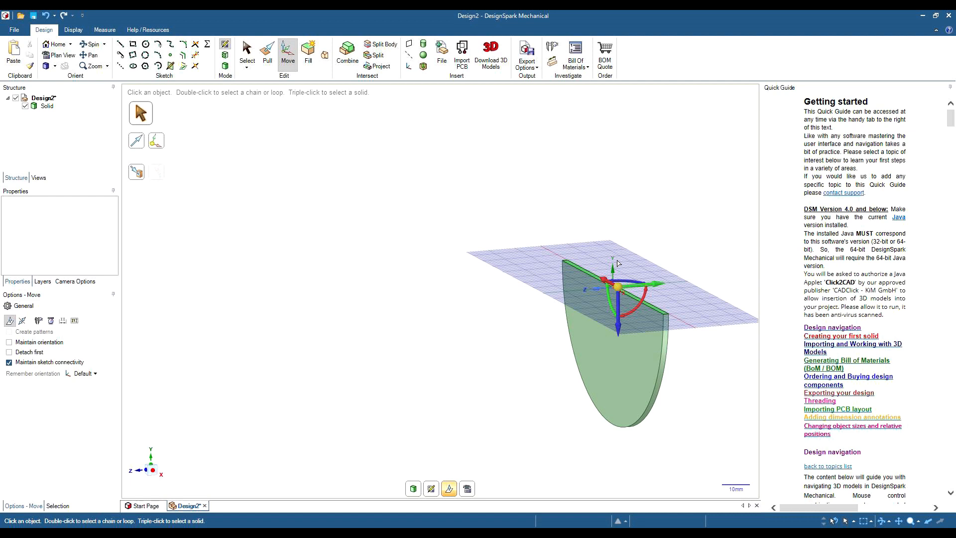
mouse_move(539, 232)
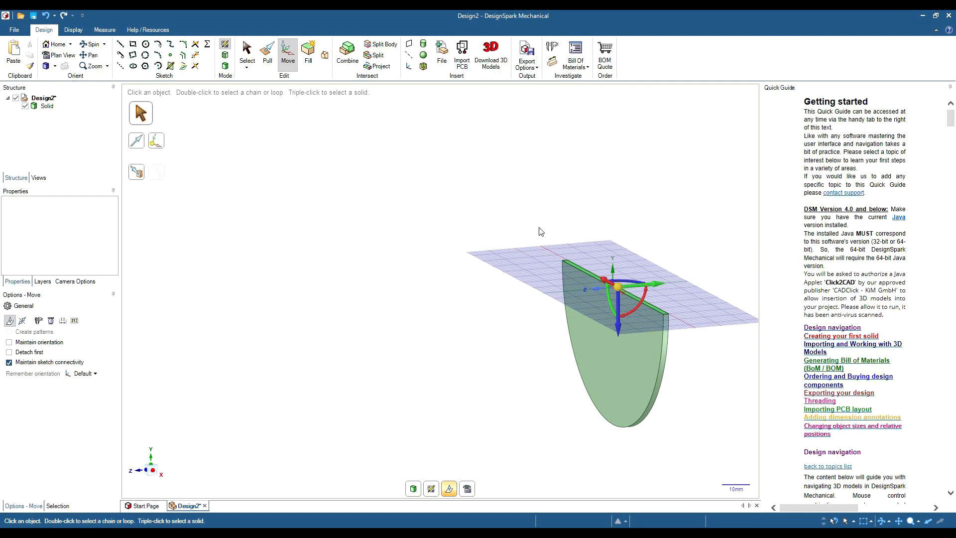
mouse_move(560, 278)
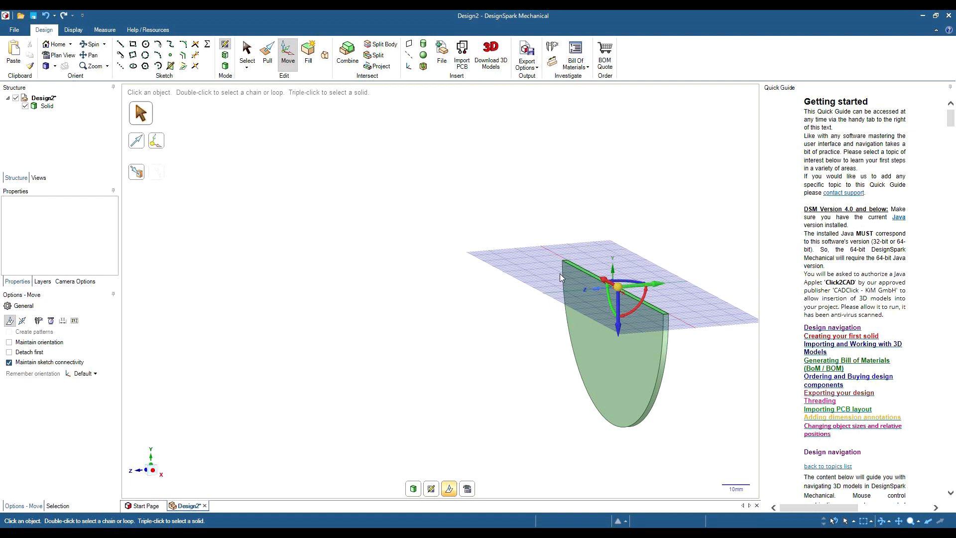
mouse_move(701, 316)
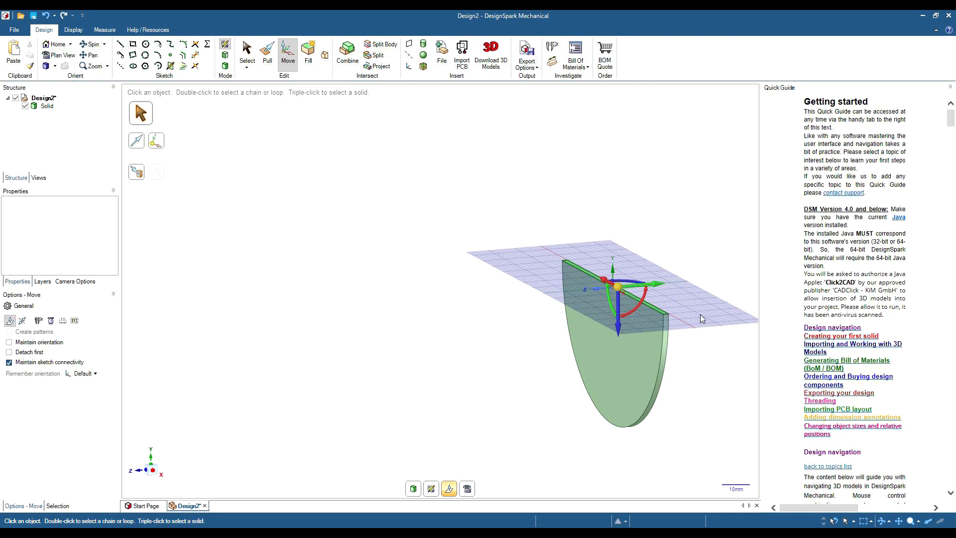
mouse_move(285, 119)
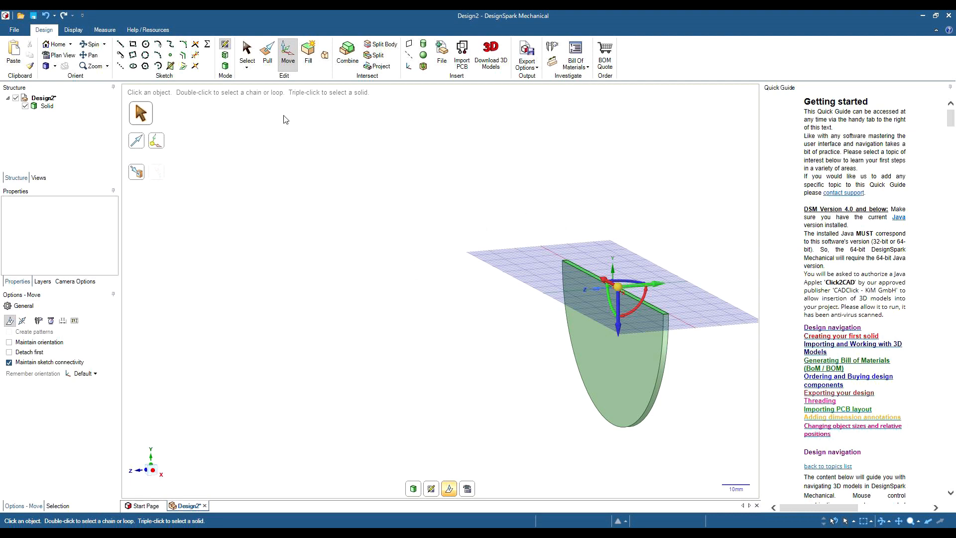
mouse_move(526, 244)
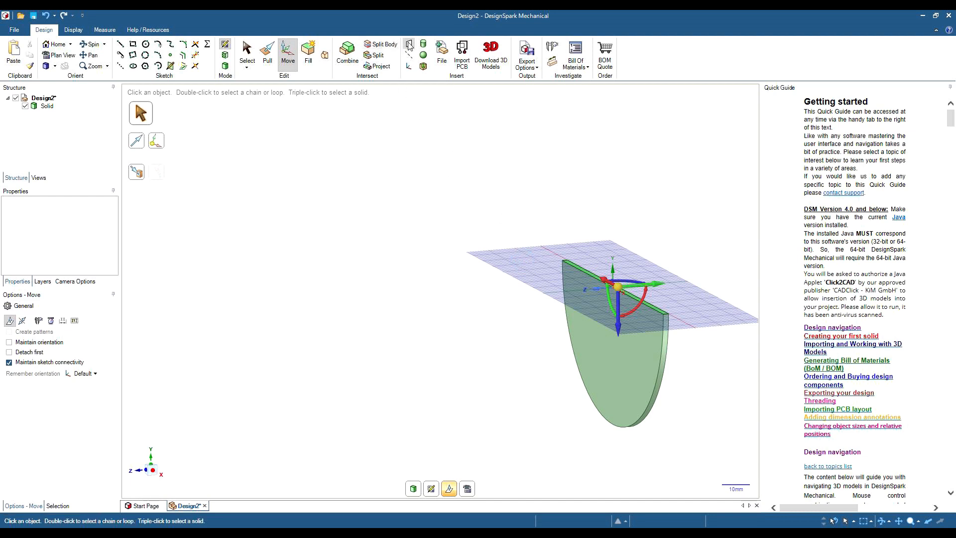
mouse_move(409, 43)
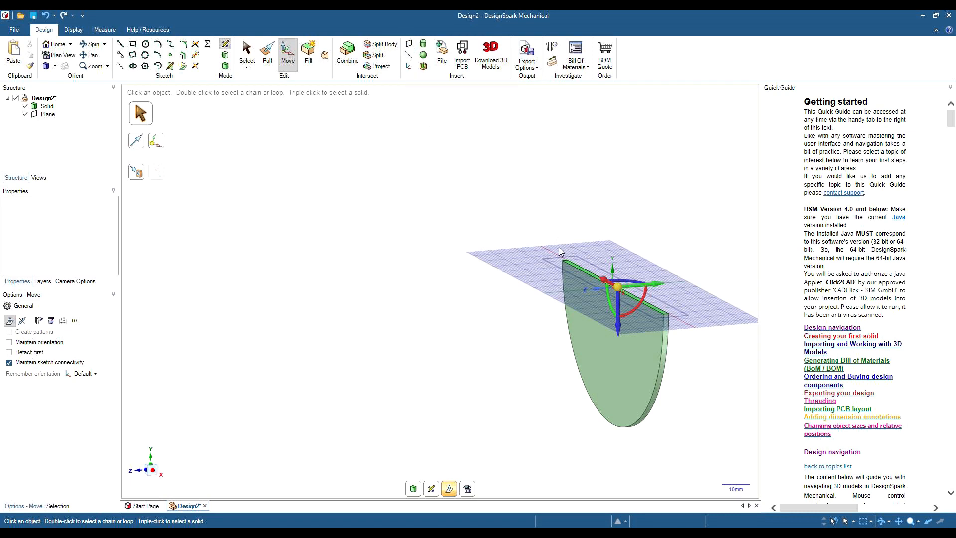
mouse_move(340, 142)
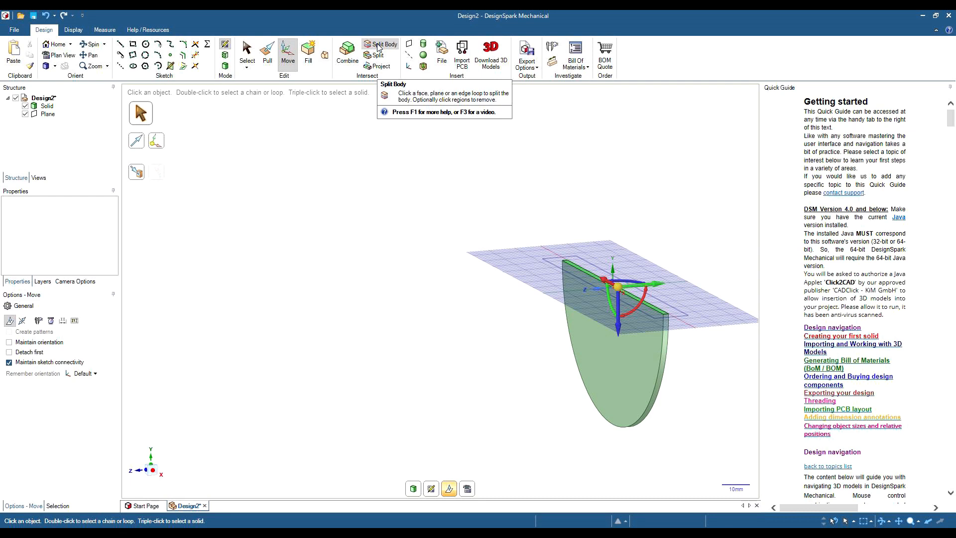
Step: Split the disc into two bodies using the plane as the cutter
click(379, 44)
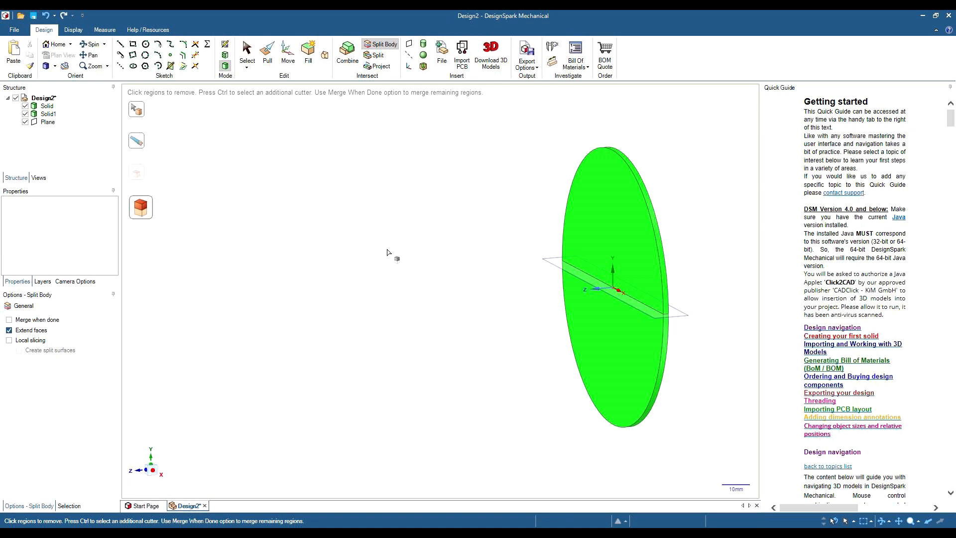
click(287, 54)
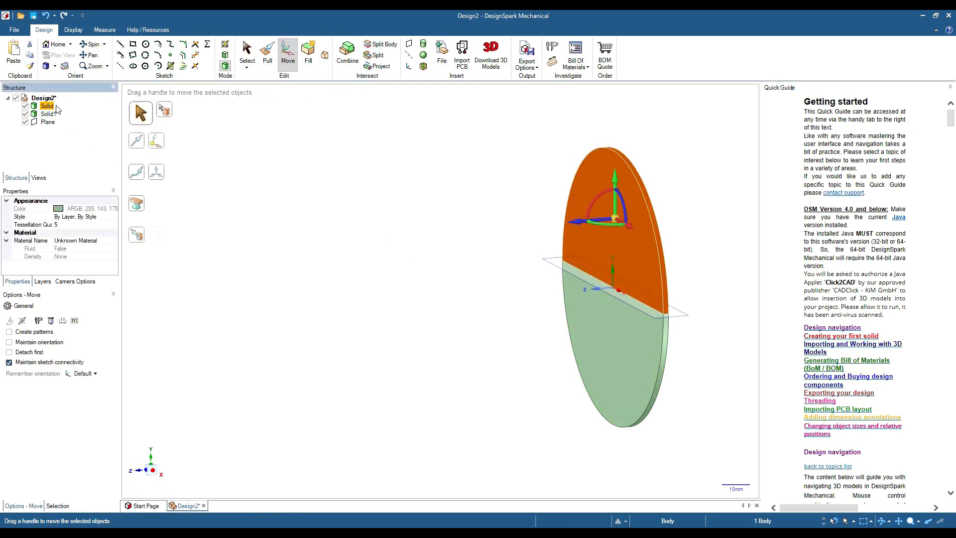
Step: Lift the top half of the disc about 12.7 mm above the cutting plane
drag(614, 216, 615, 156)
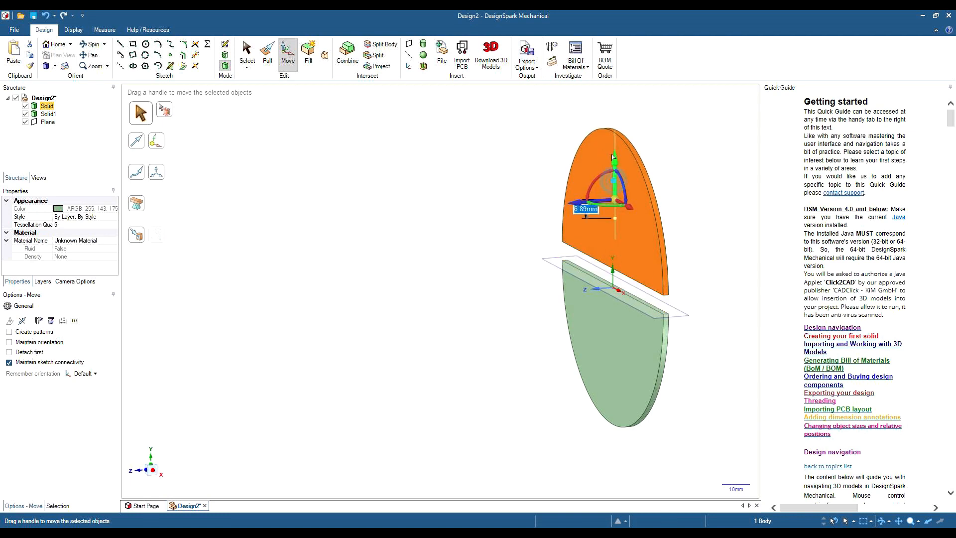
drag(614, 156, 614, 133)
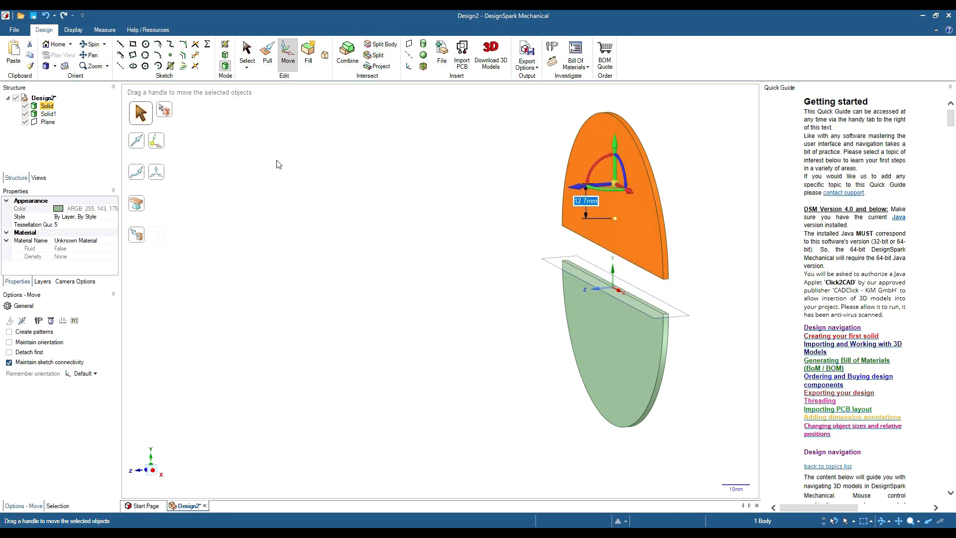